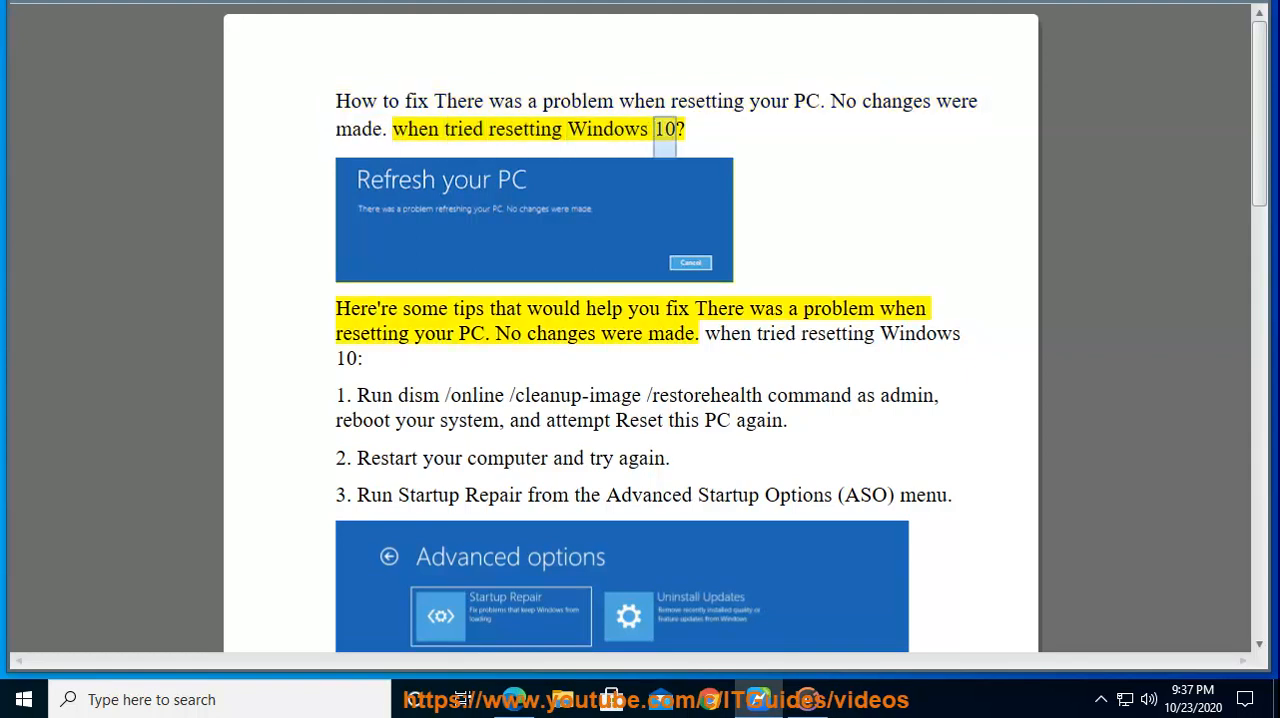
Select the word '10' in the article title about the failed reset.
double_click(603, 308)
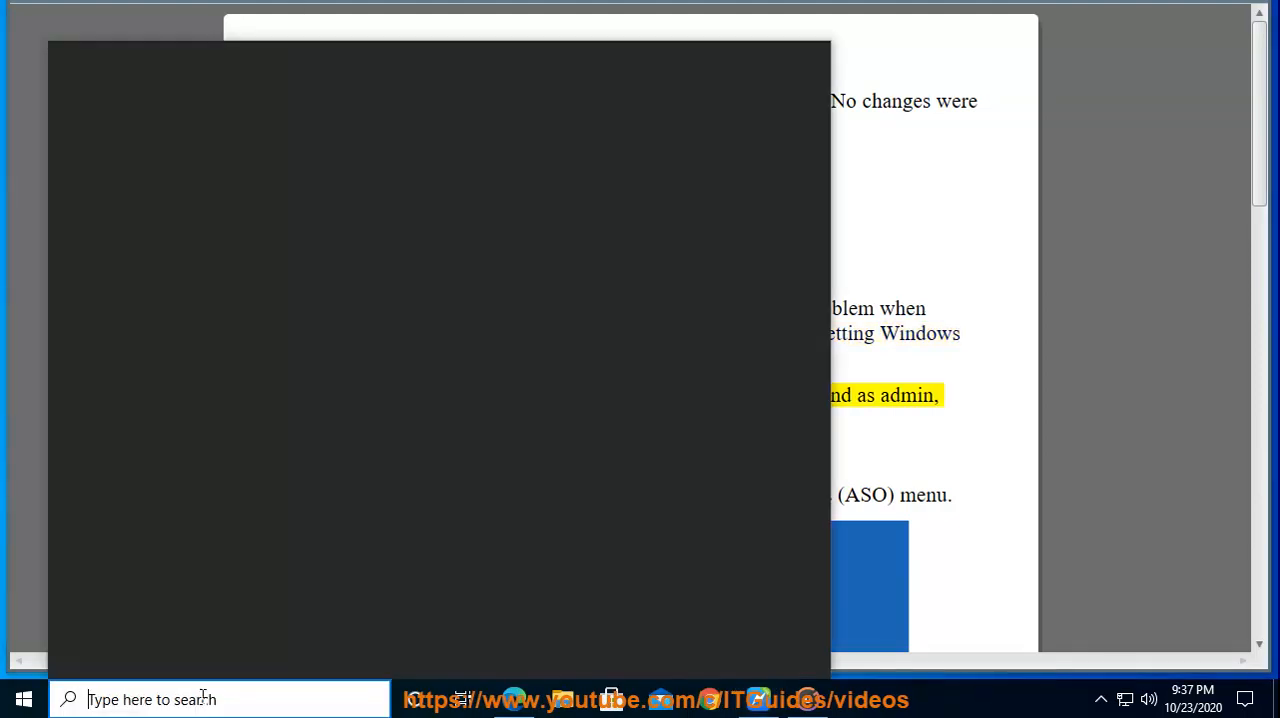
Enter dism /online /cleanup-image /restorehealth in an administrator Command Prompt.
type("Command Prompt")
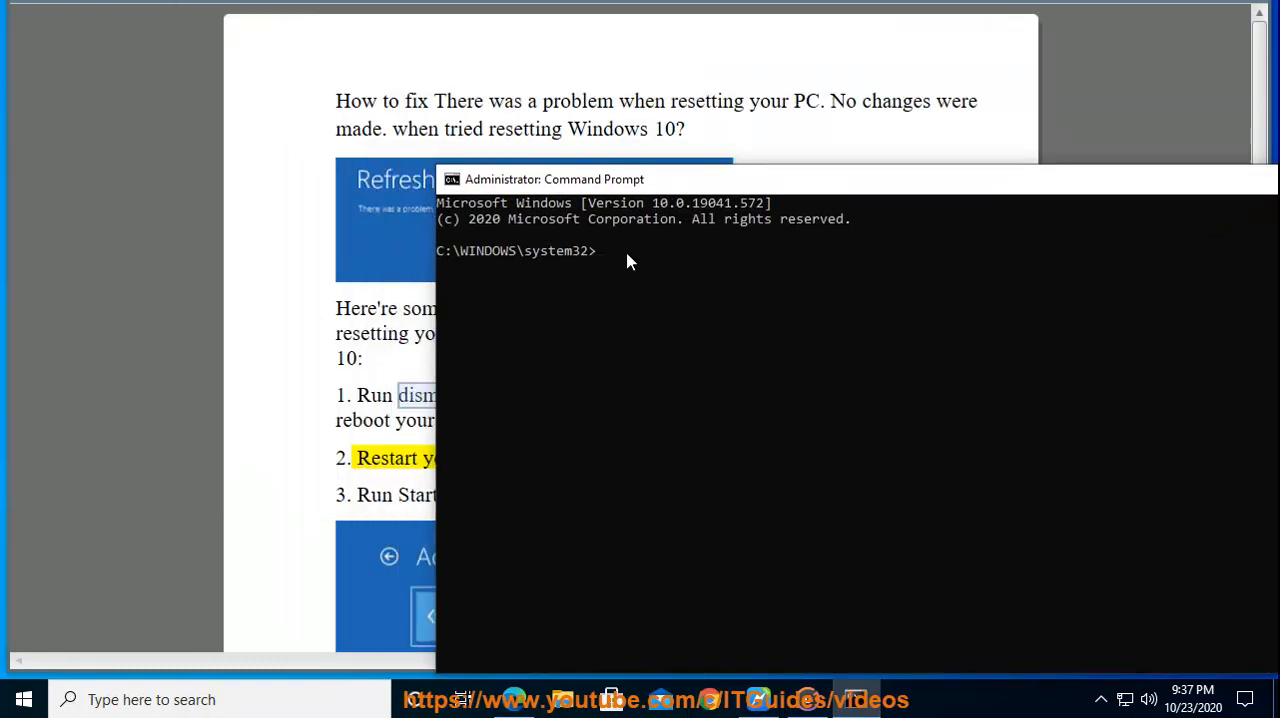
type("dism /online /cleanup-image /restorehealth NOW PRESS")
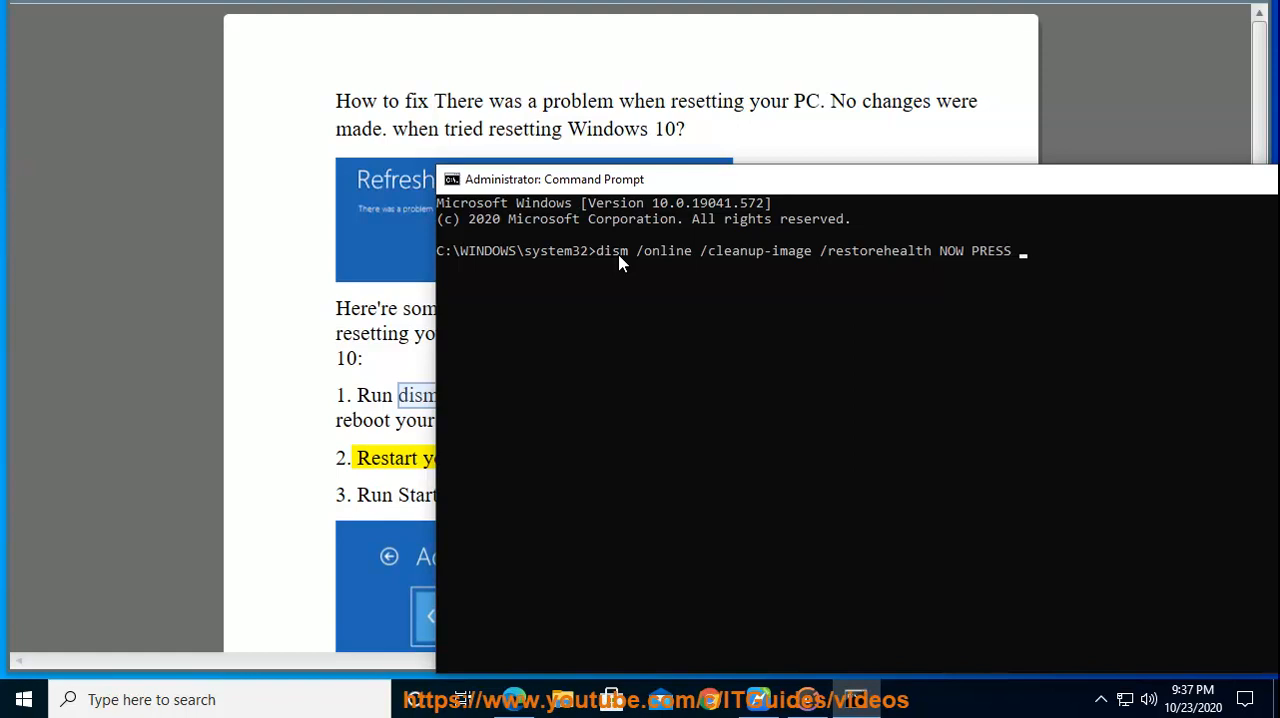
type("ENTER...")
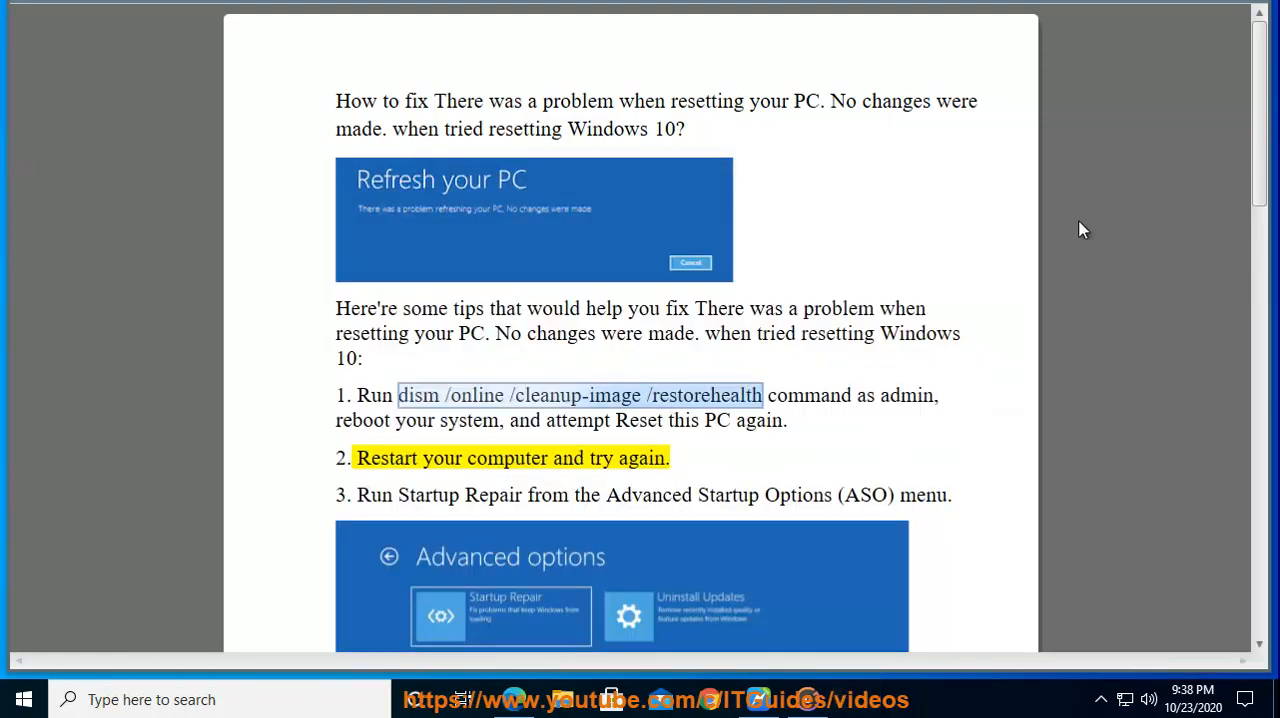
Go to Settings > Update & Security > Recovery and start Reset this PC.
left_click(23, 699)
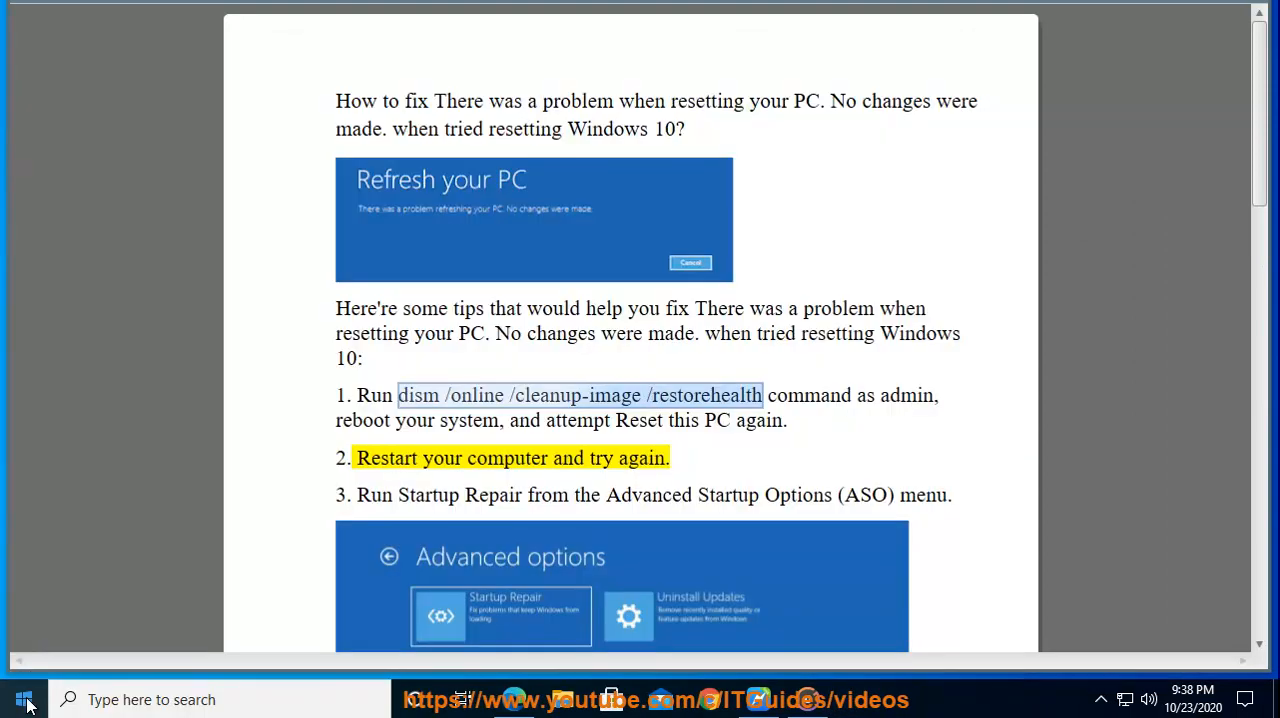
left_click(24, 699)
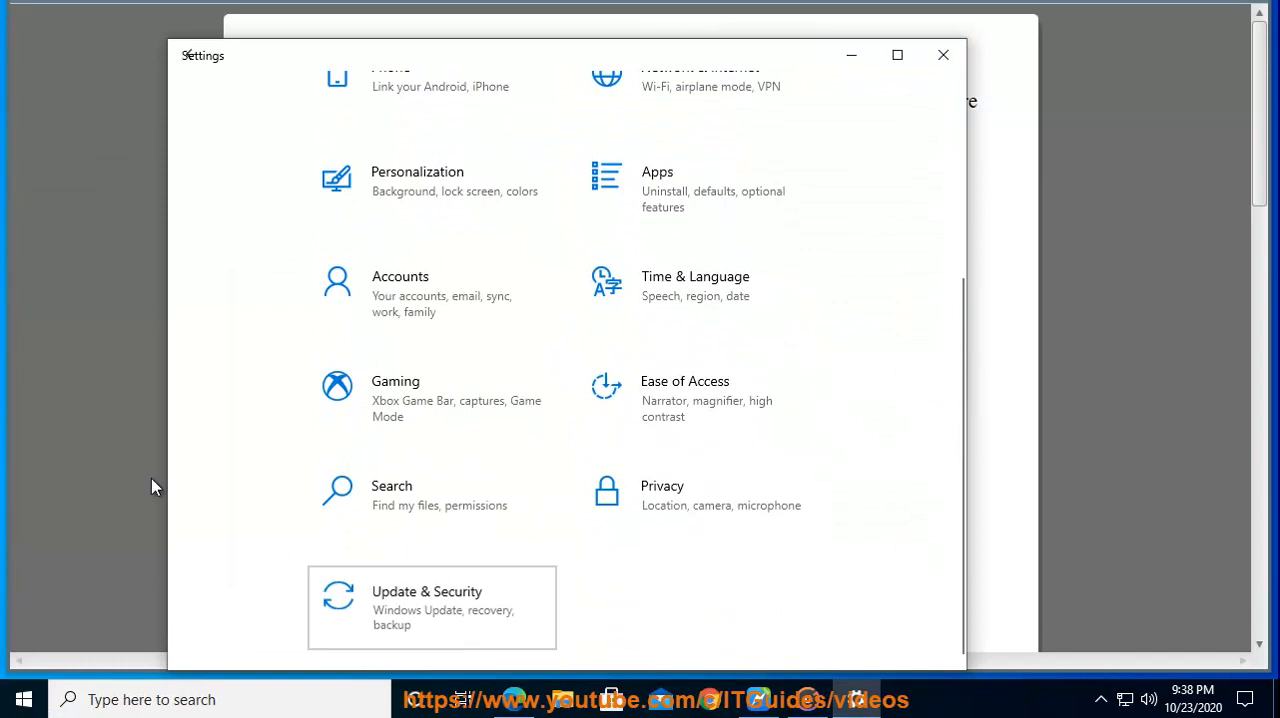
left_click(430, 607)
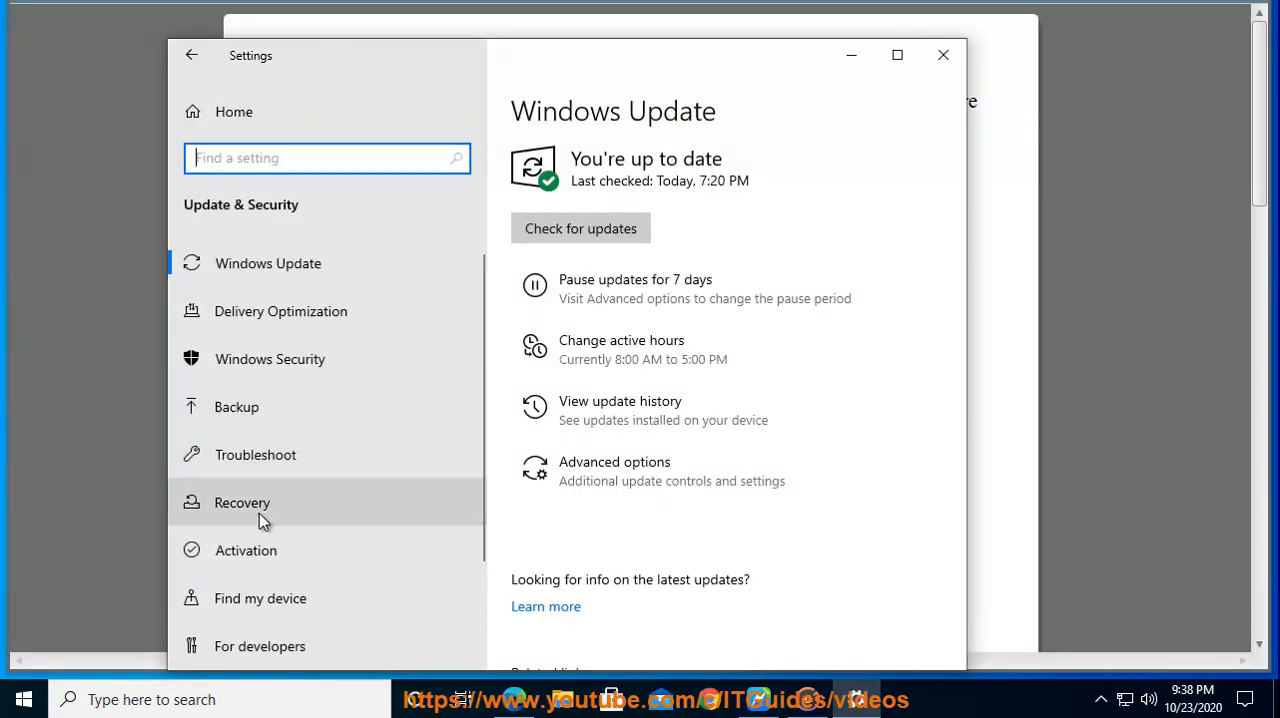
left_click(242, 502)
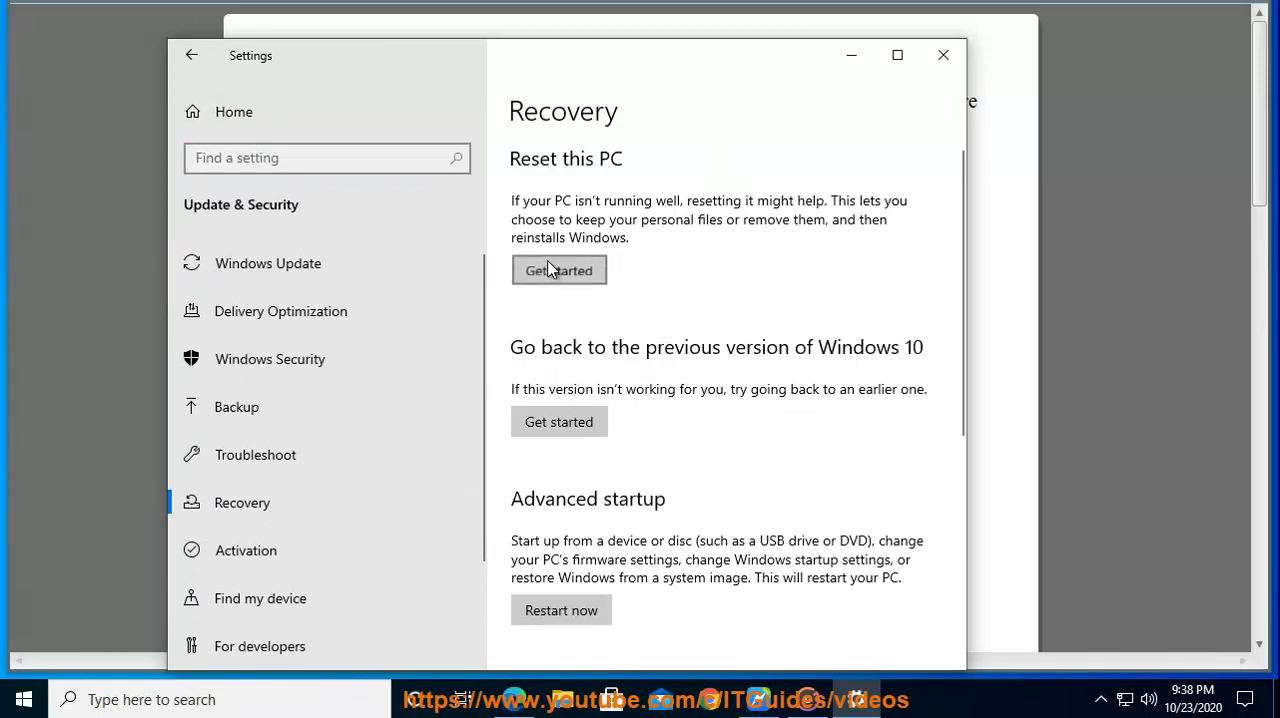
left_click(558, 270)
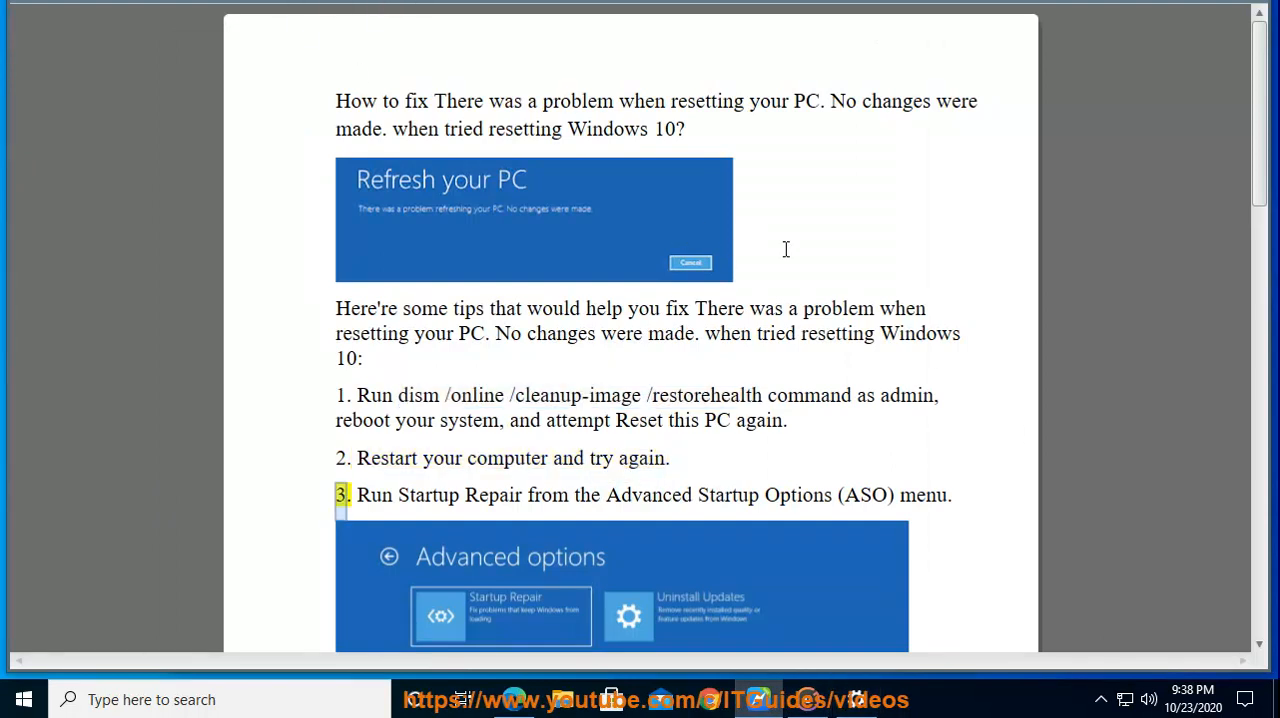
Scroll the guide to step 3's Startup Repair Advanced options screenshot.
scroll("down", 3)
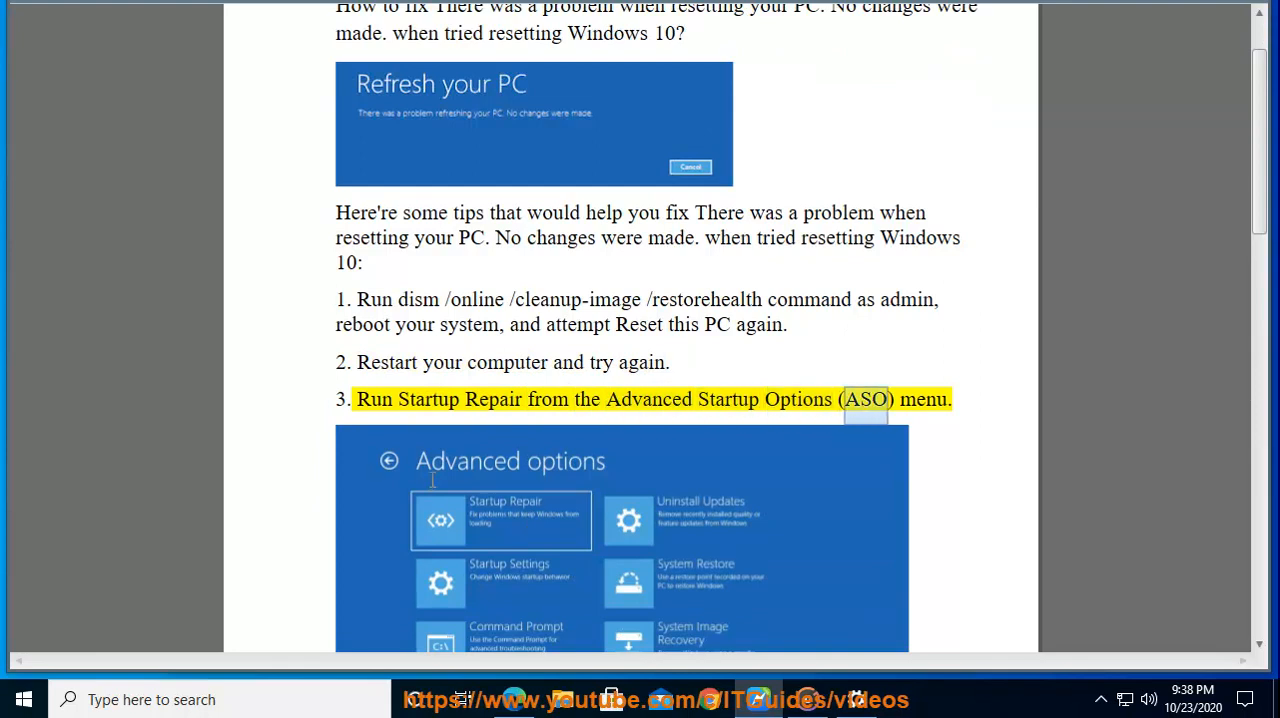
scroll("down", 3)
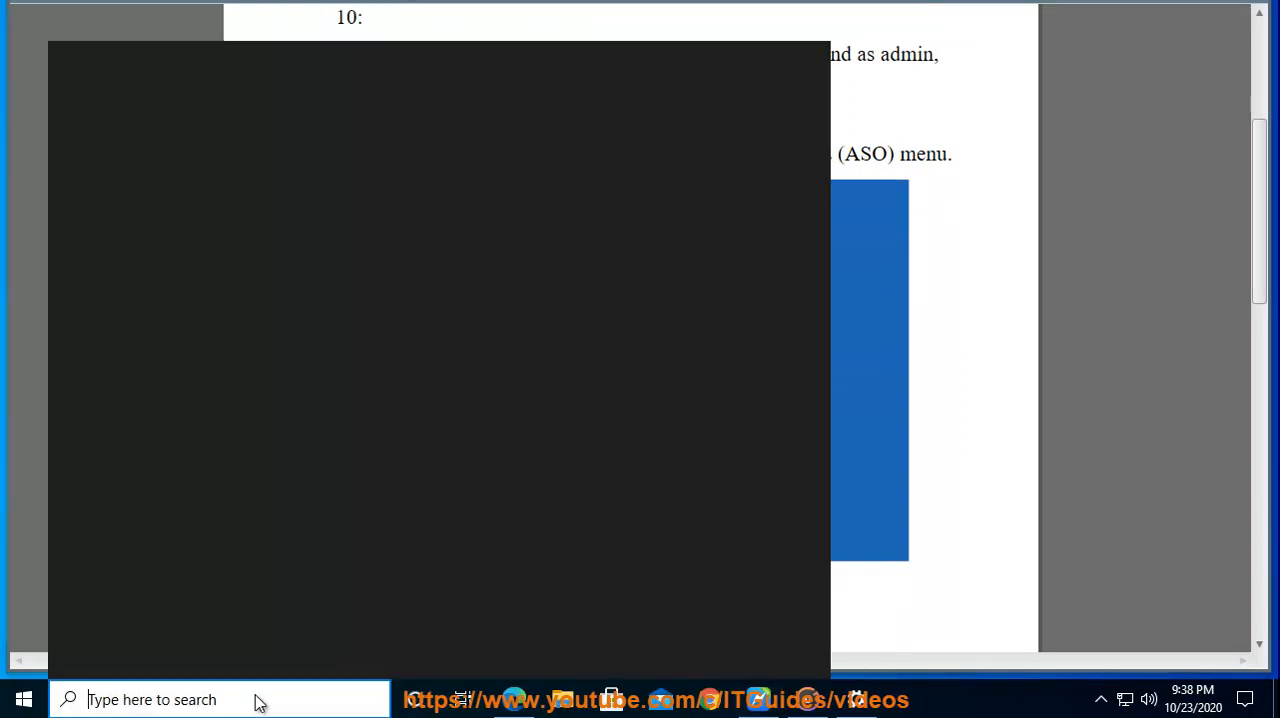
Launch Command Prompt as administrator and enter SFC /SCANNOW.
type("Command Prompt")
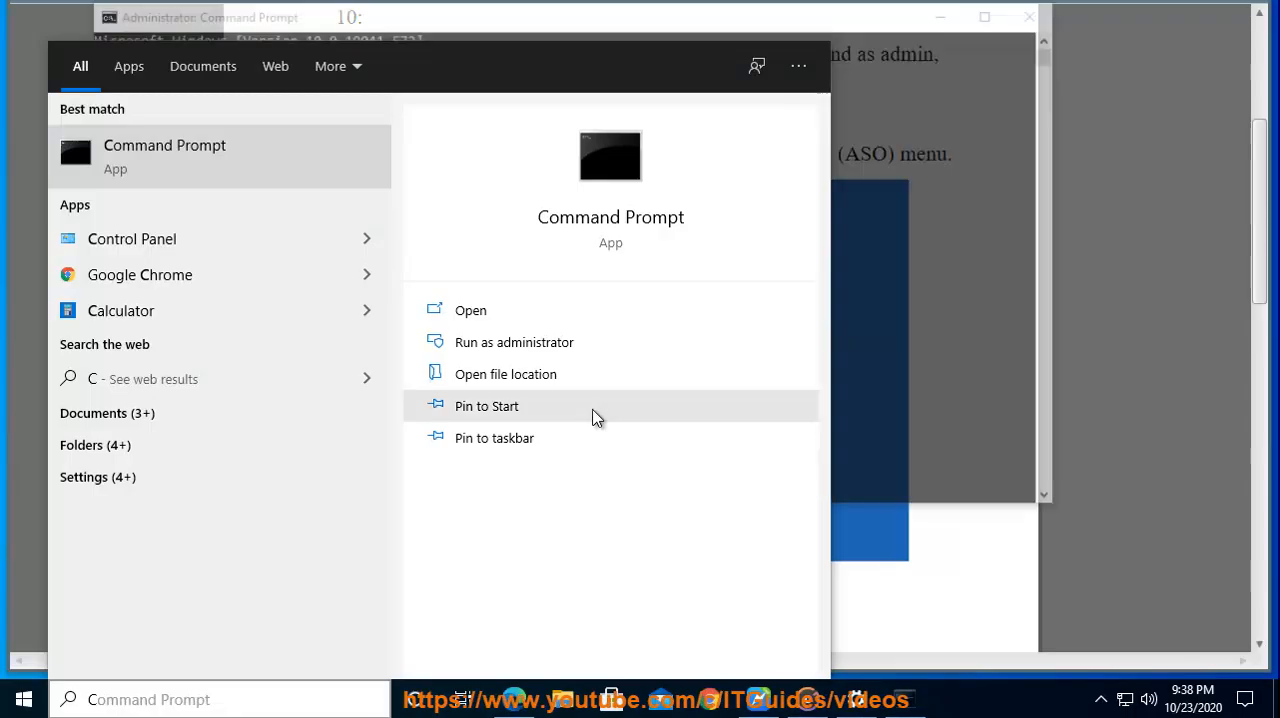
left_click(514, 342)
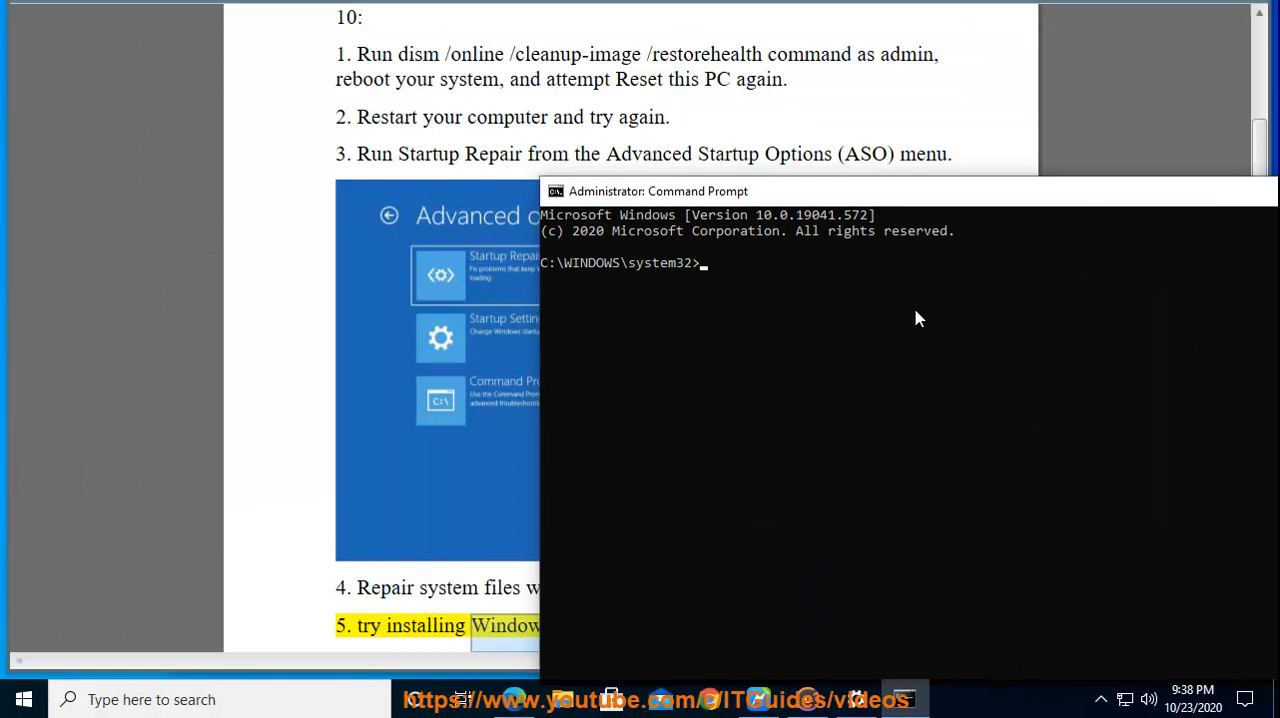
type("SFC")
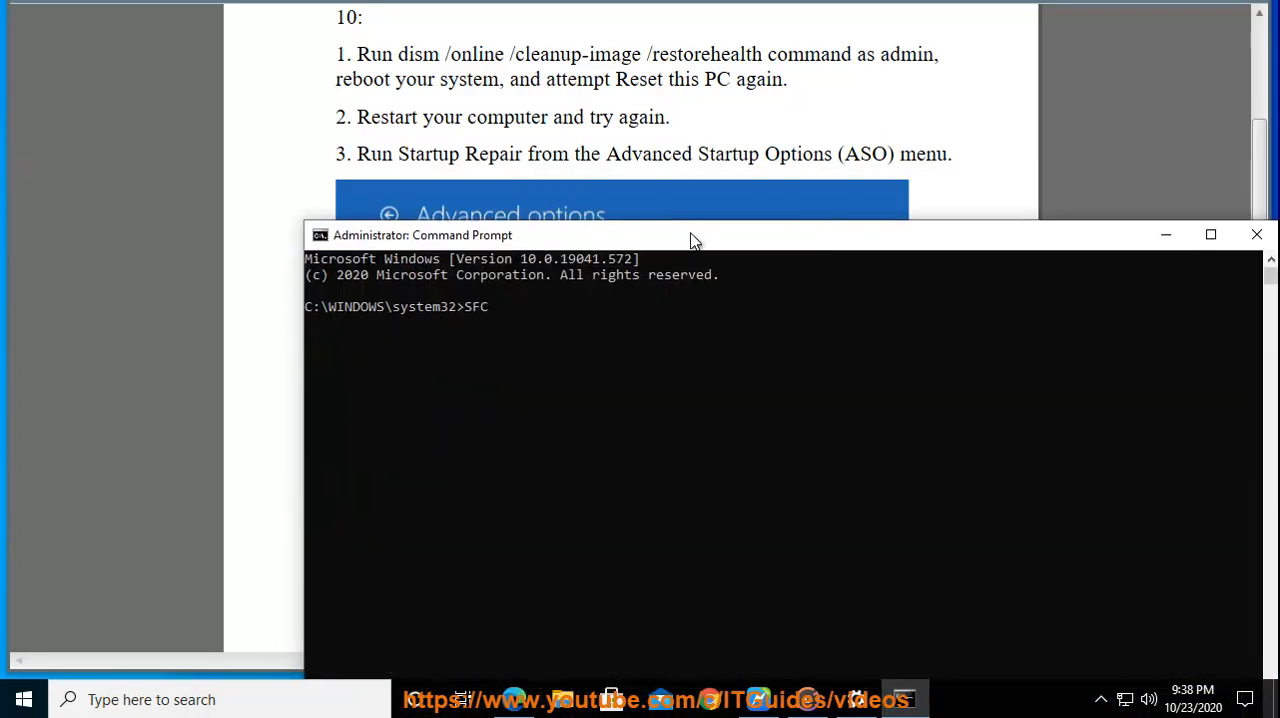
type("/SC")
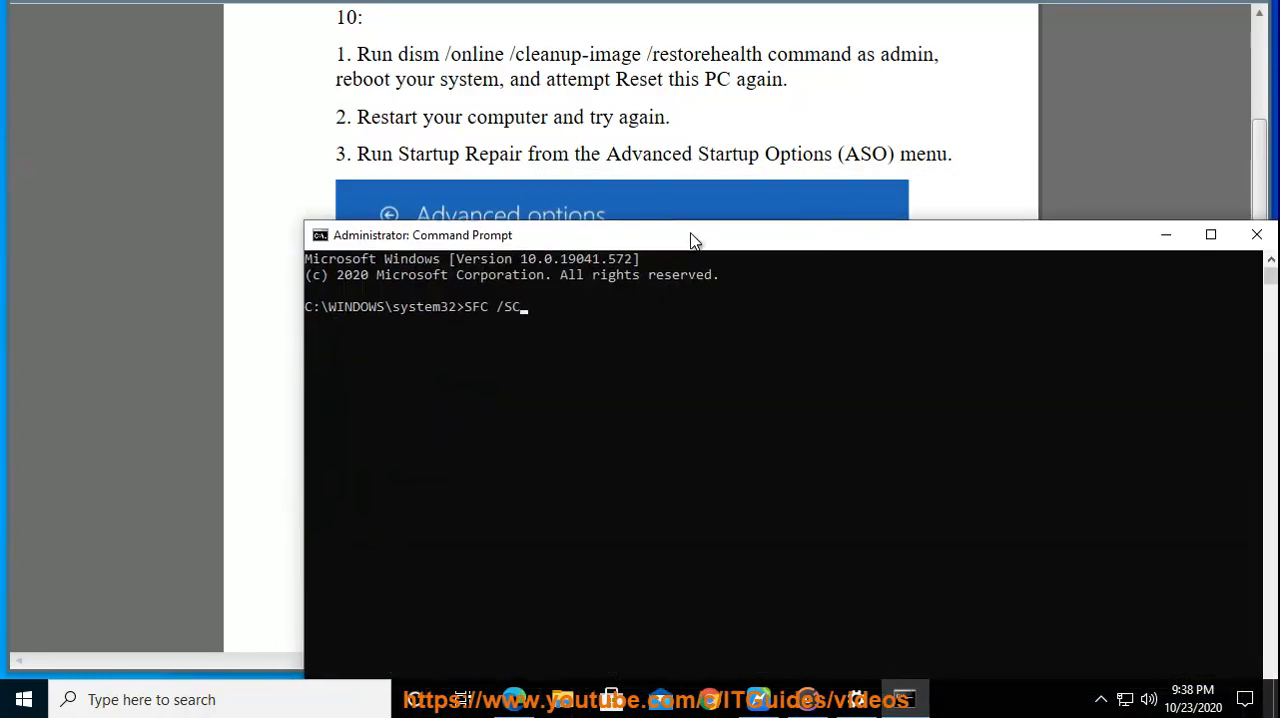
type("ANNOW")
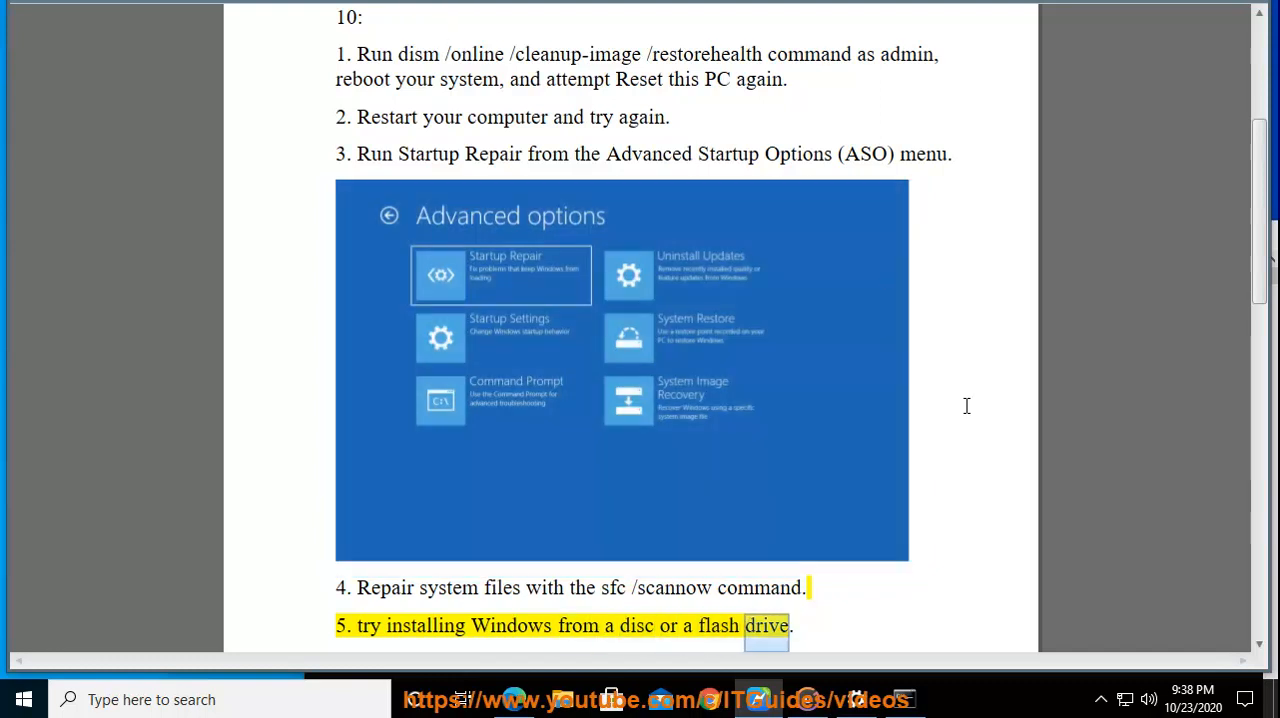
Read through step 6's reagentc commands down to steps 7 and 8.
scroll("down", 3)
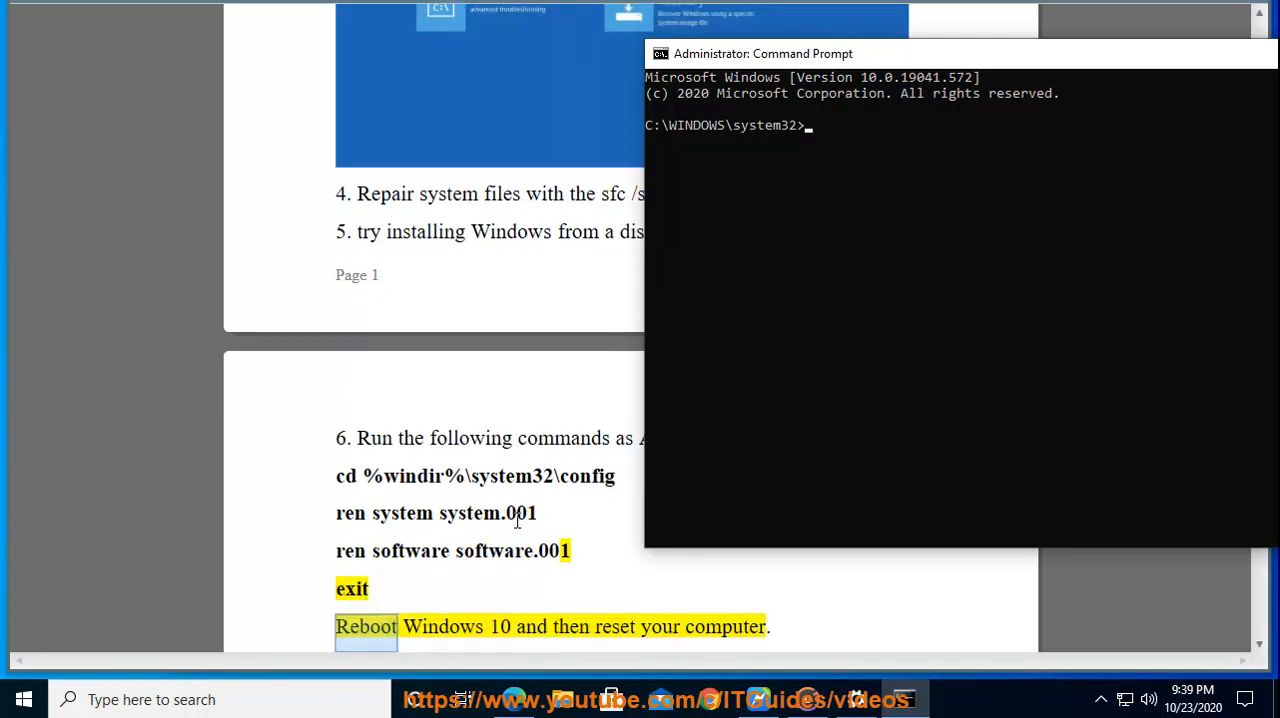
double_click(724, 627)
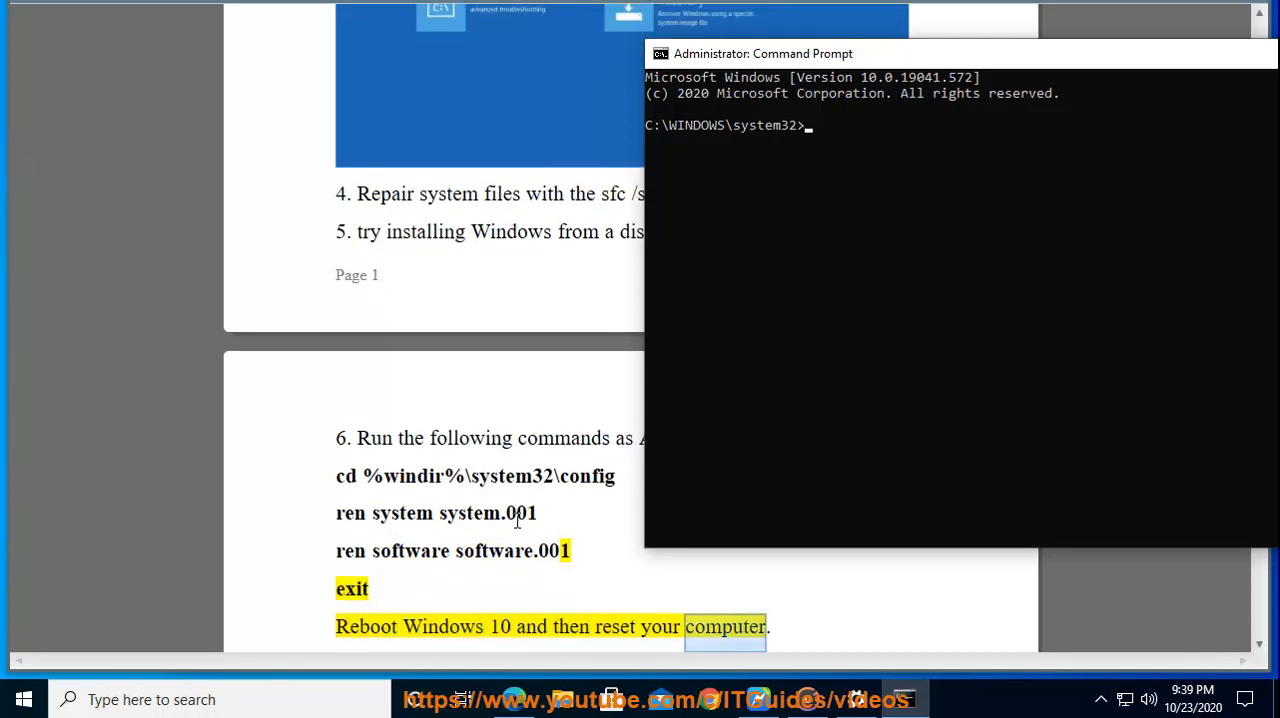
scroll("down", 3)
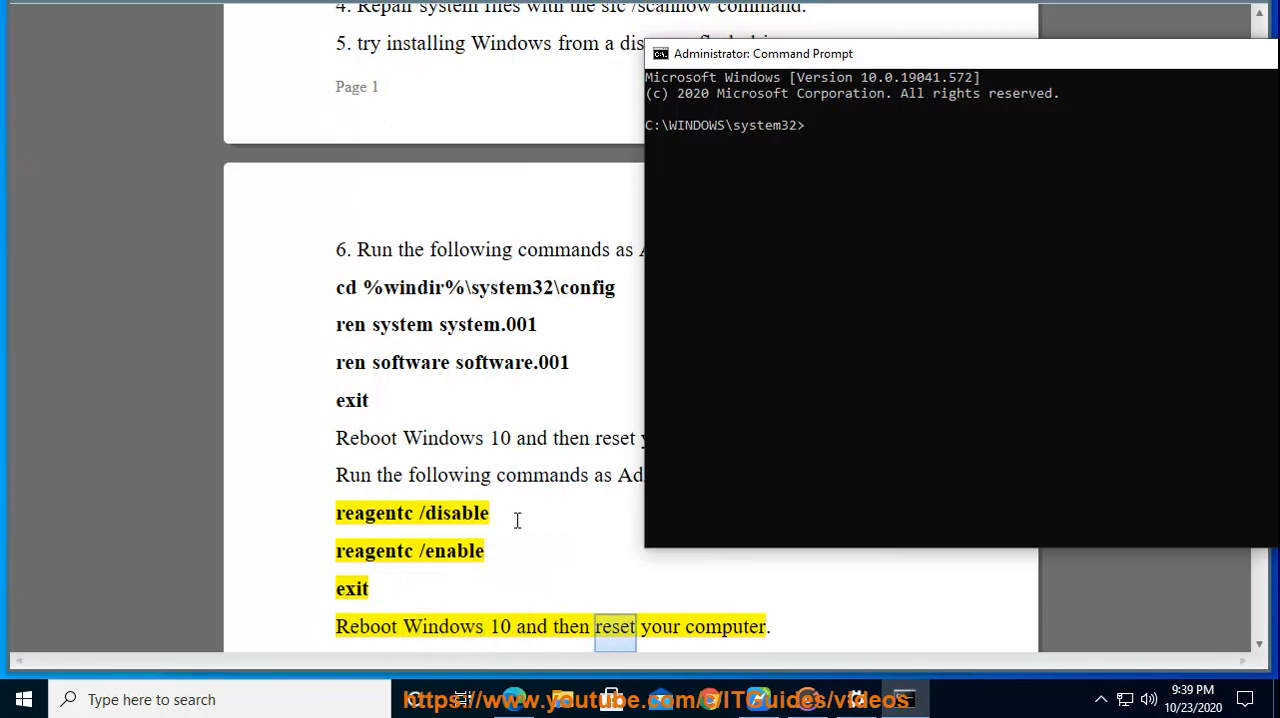
scroll("down", 3)
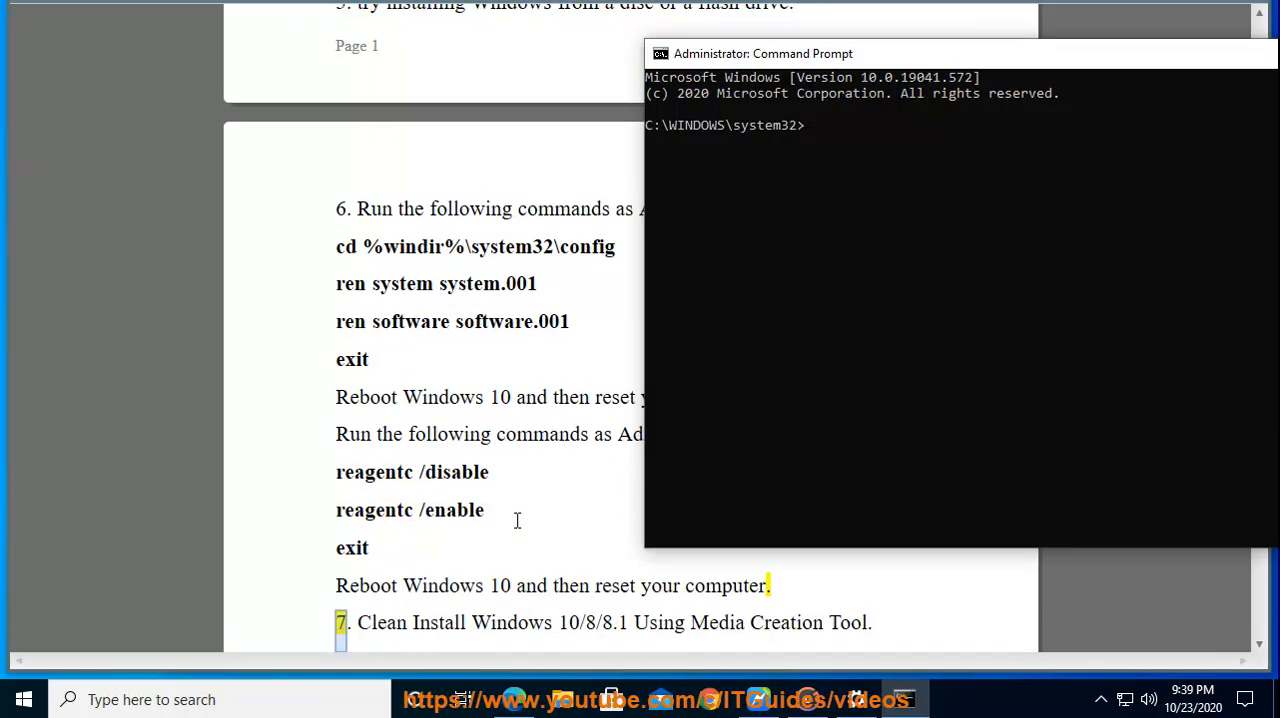
left_click_drag(357, 622, 582, 622)
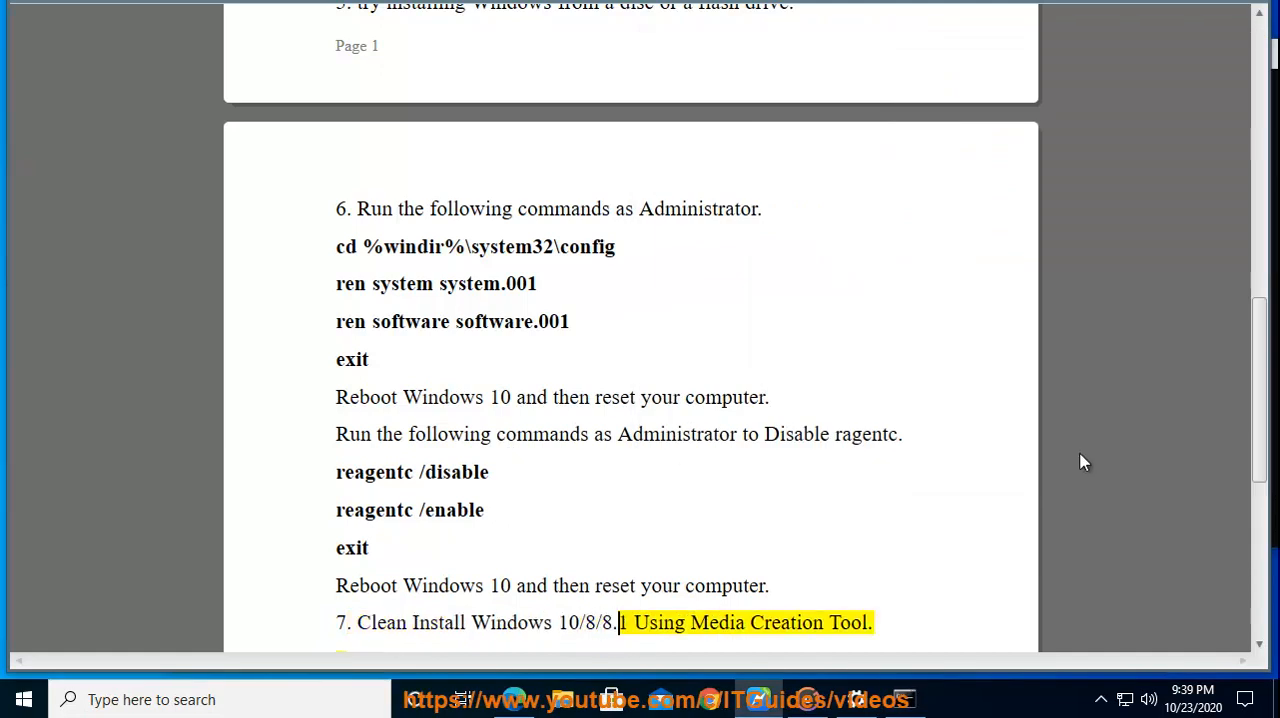
scroll("down", 3)
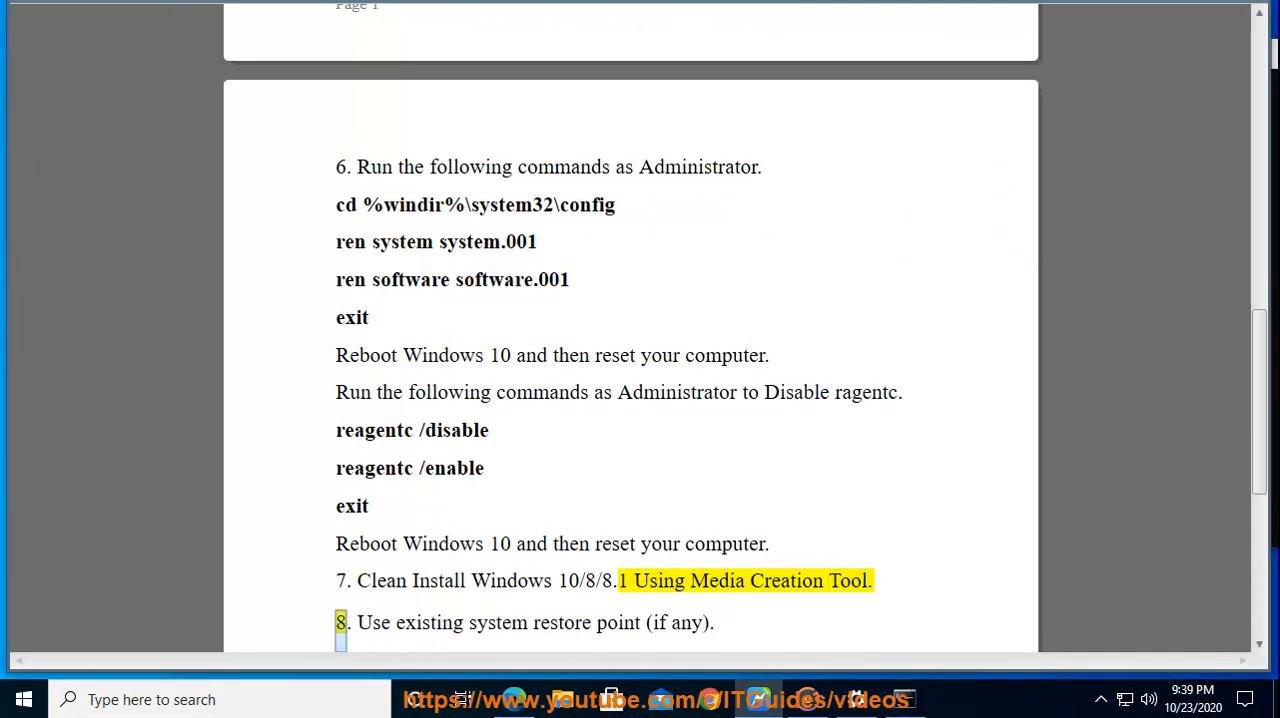
mouse_move(570, 710)
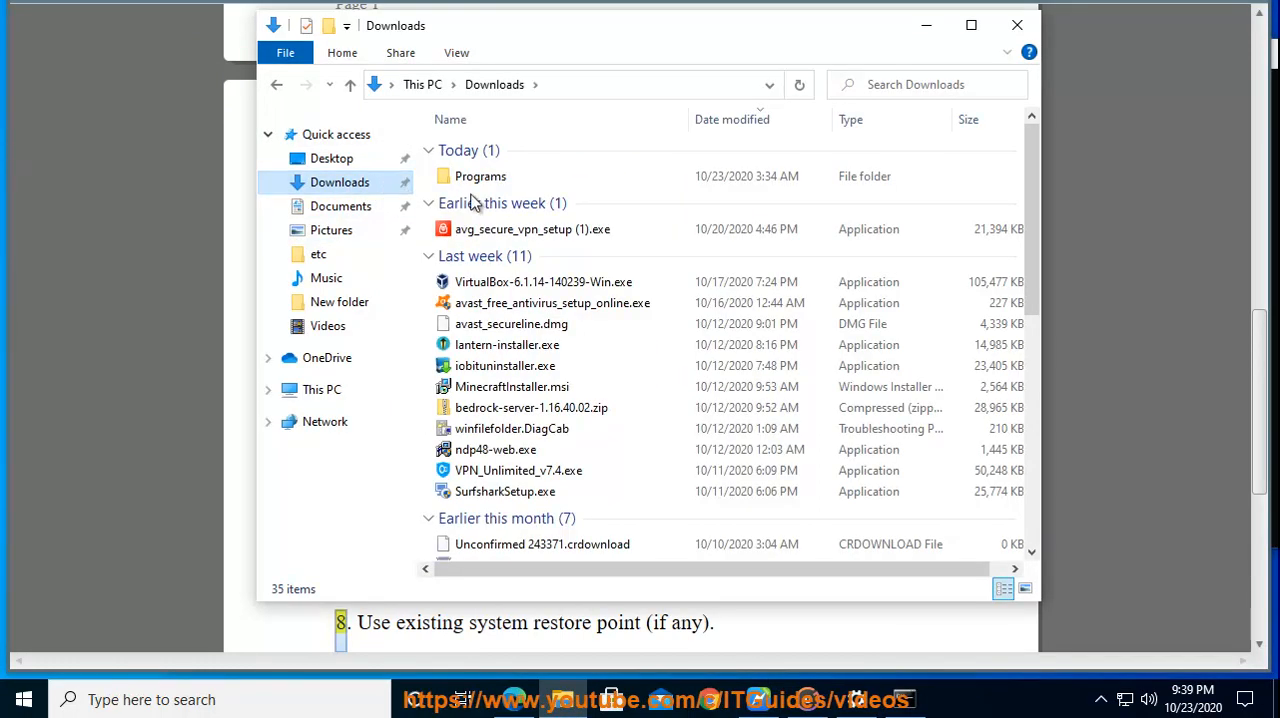
In Downloads\Programs, inspect and launch MediaCreationTool20H2.exe, approving the UAC prompt.
double_click(481, 176)
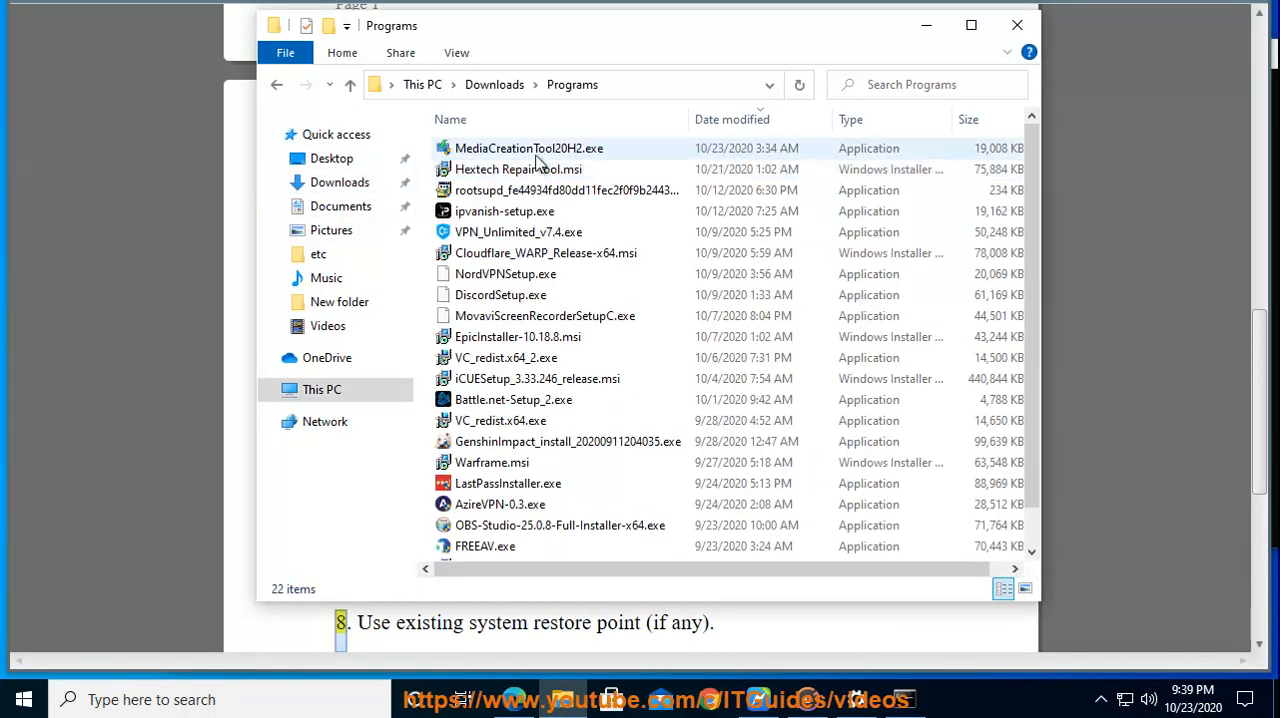
right_click(528, 148)
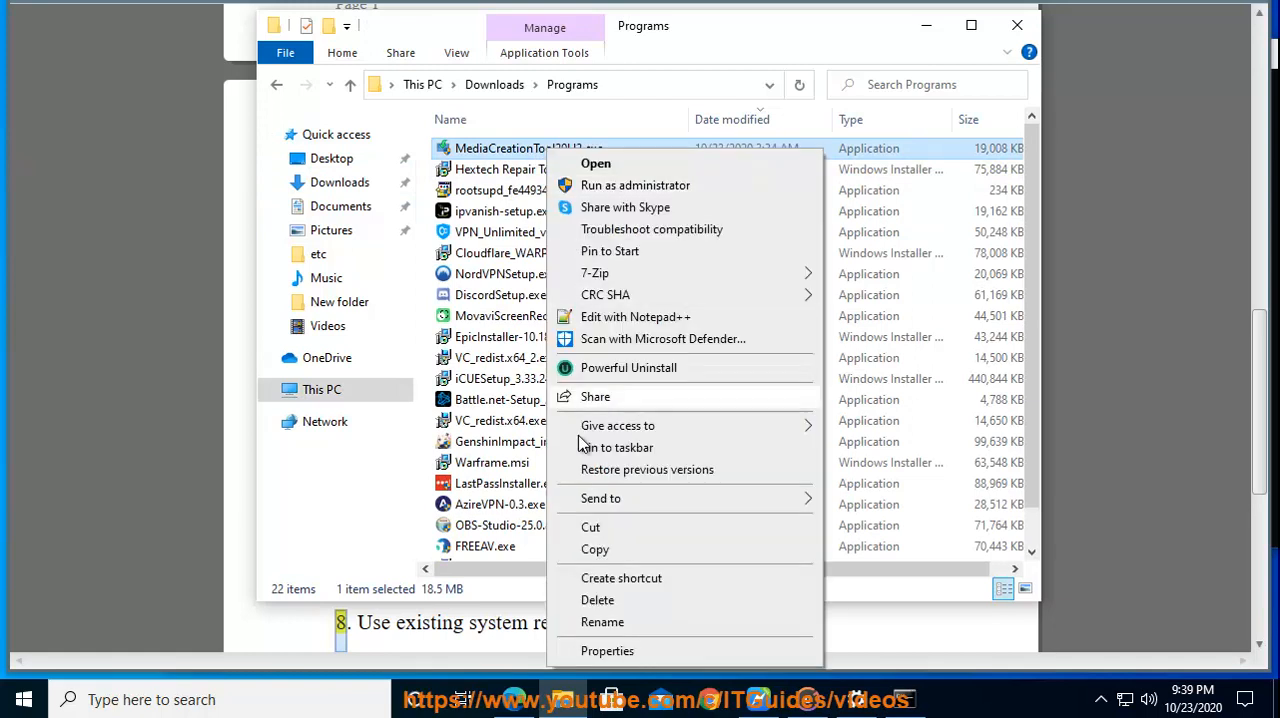
left_click(607, 651)
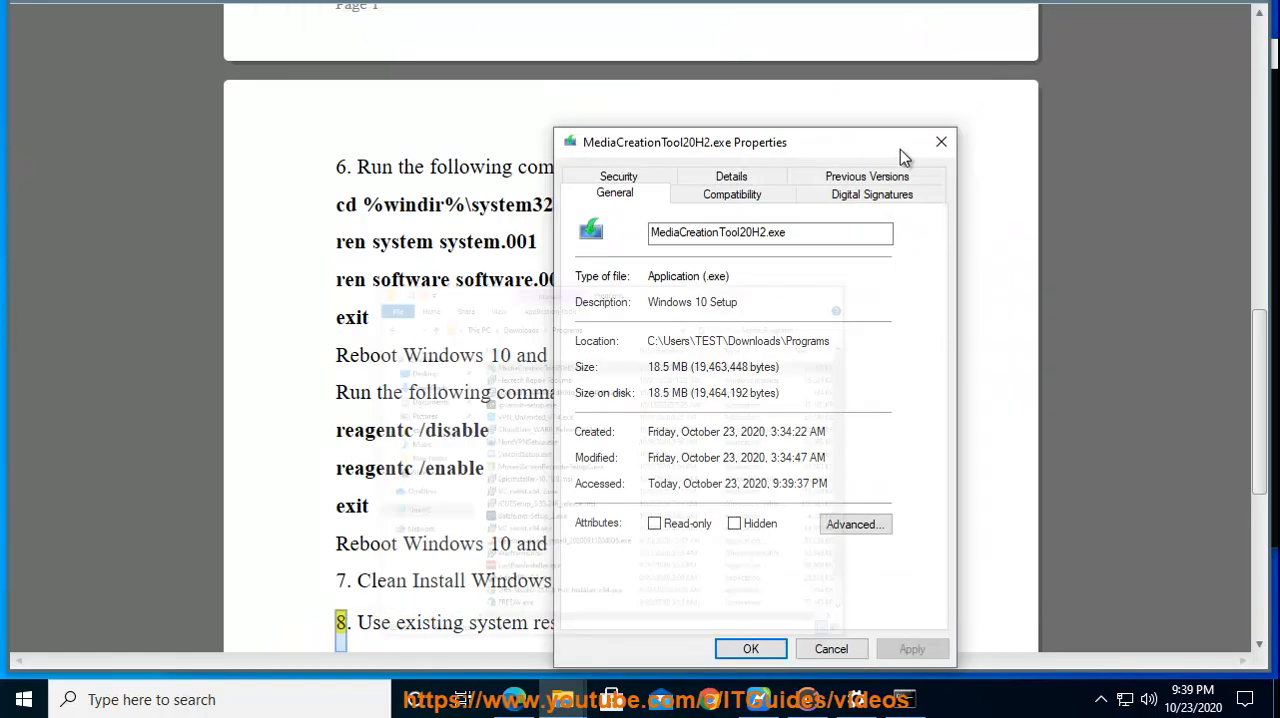
double_click(692, 301)
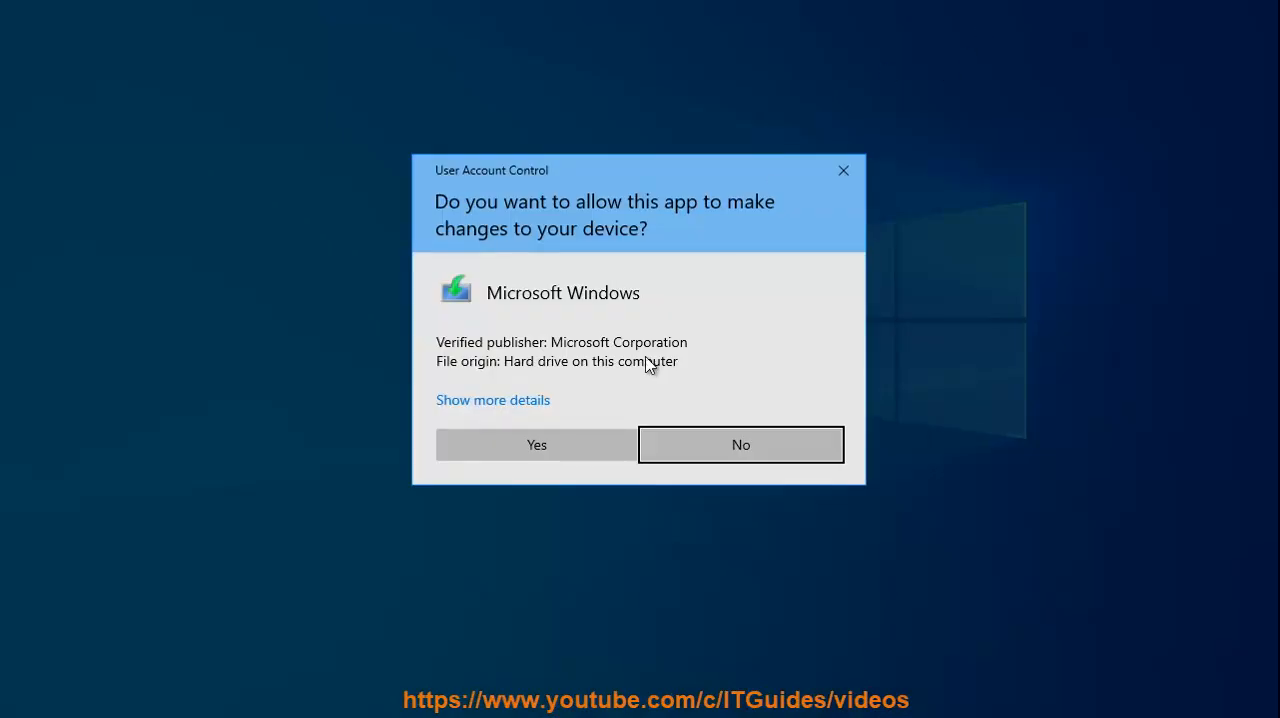
left_click(740, 444)
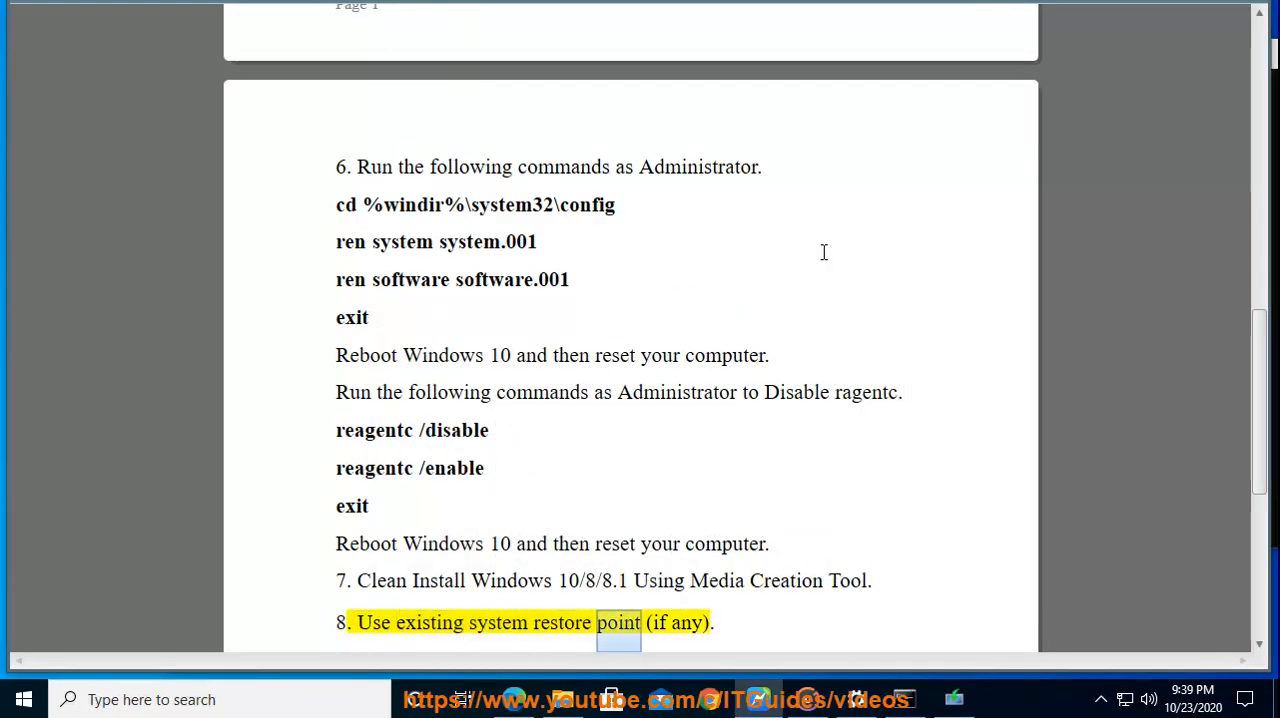
scroll("down", 3)
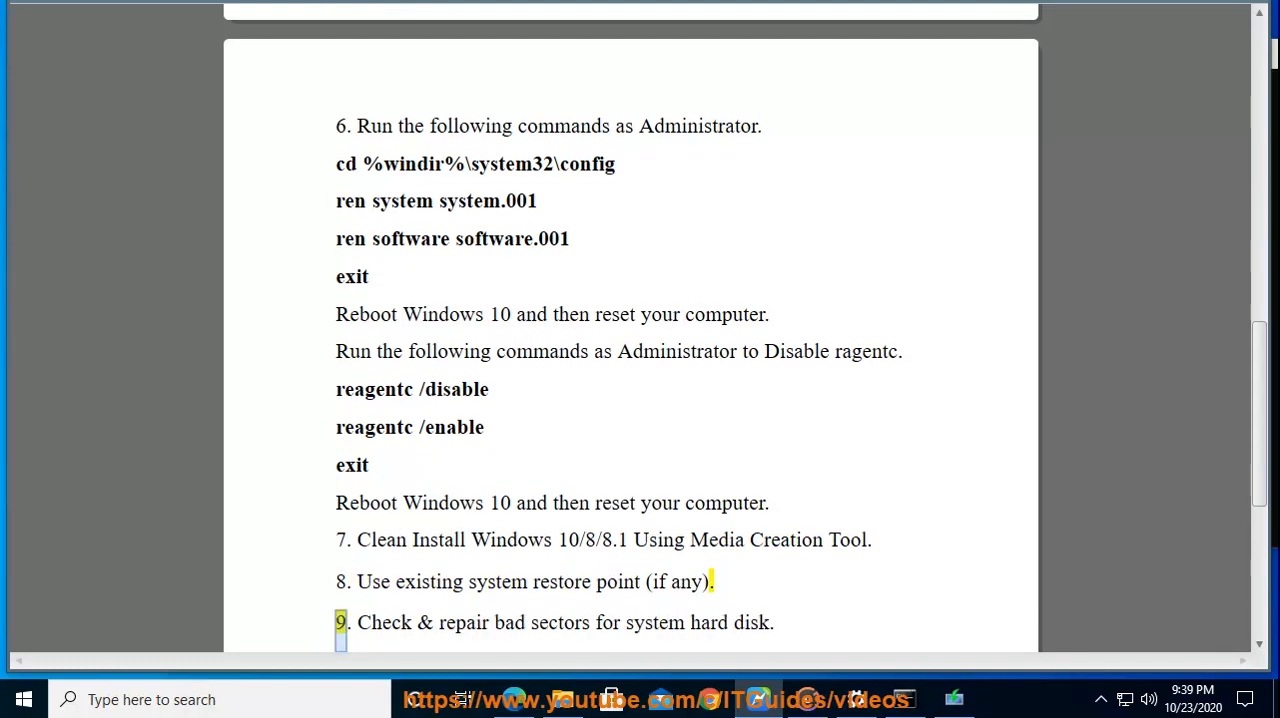
Open Control Panel's Backup and Restore (Windows 7) page and reveal its address path.
left_click(150, 699)
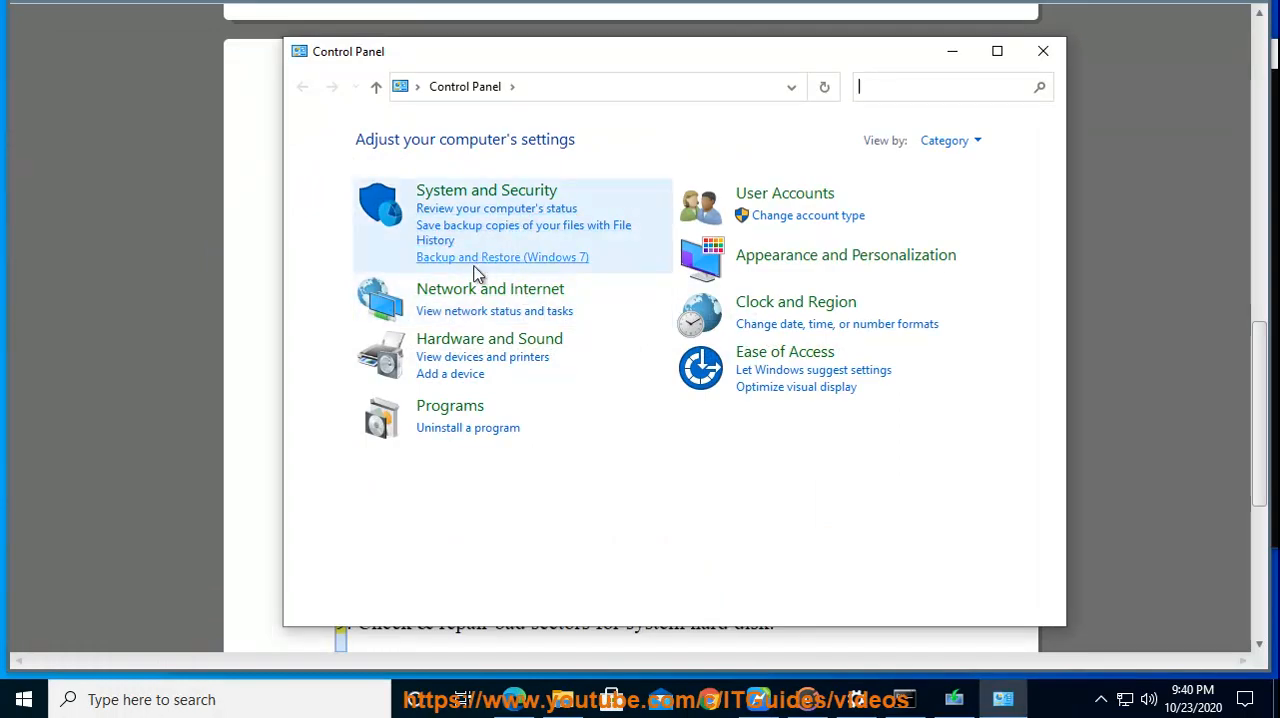
mouse_move(518, 270)
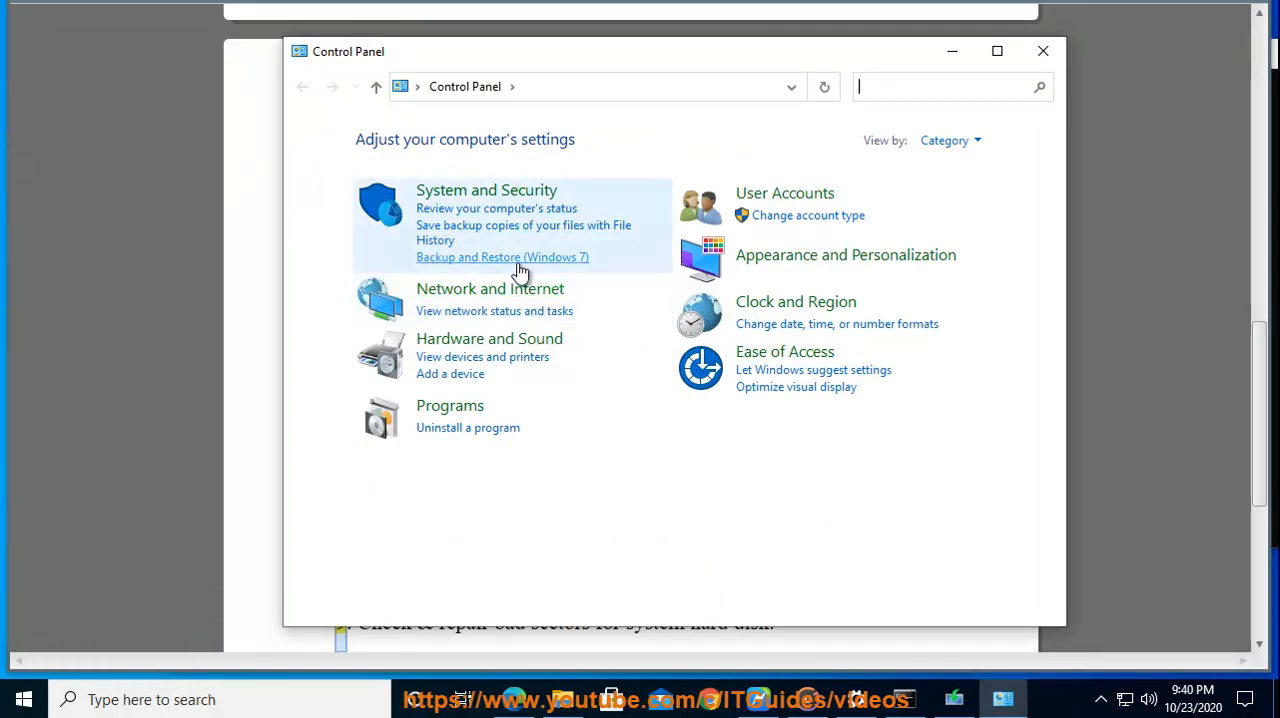
left_click(502, 257)
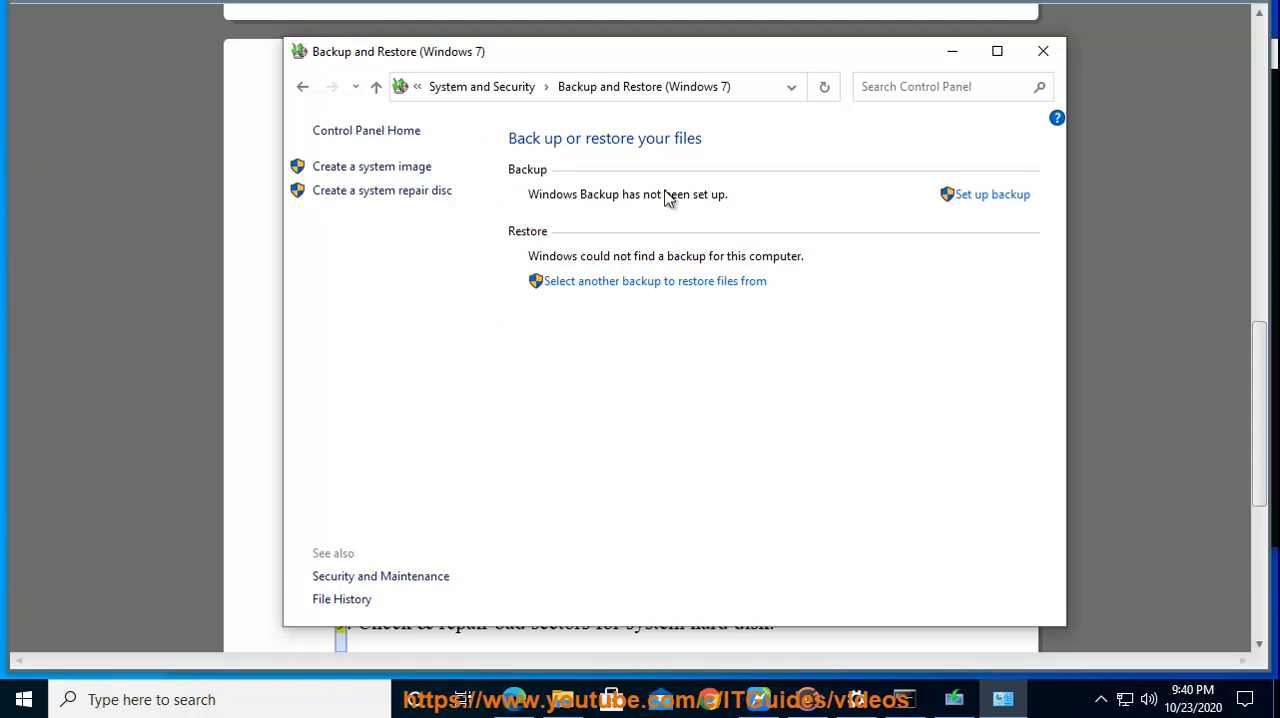
left_click(600, 86)
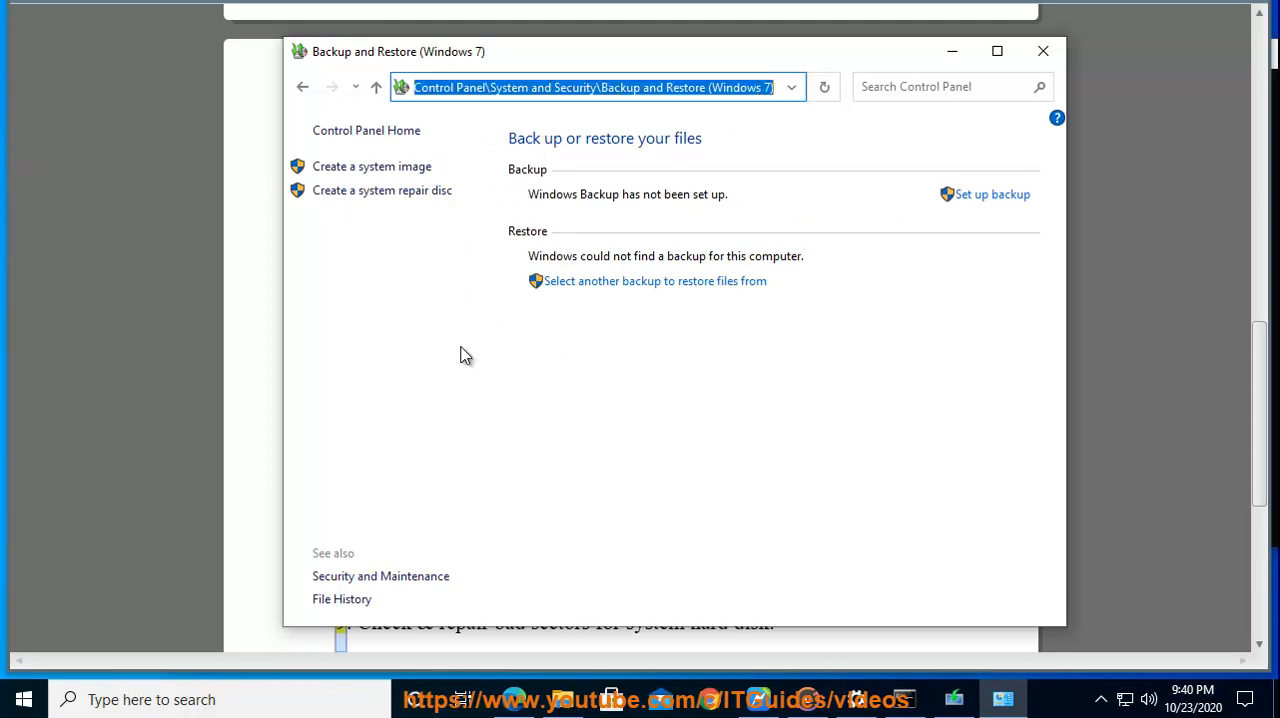
mouse_move(688, 281)
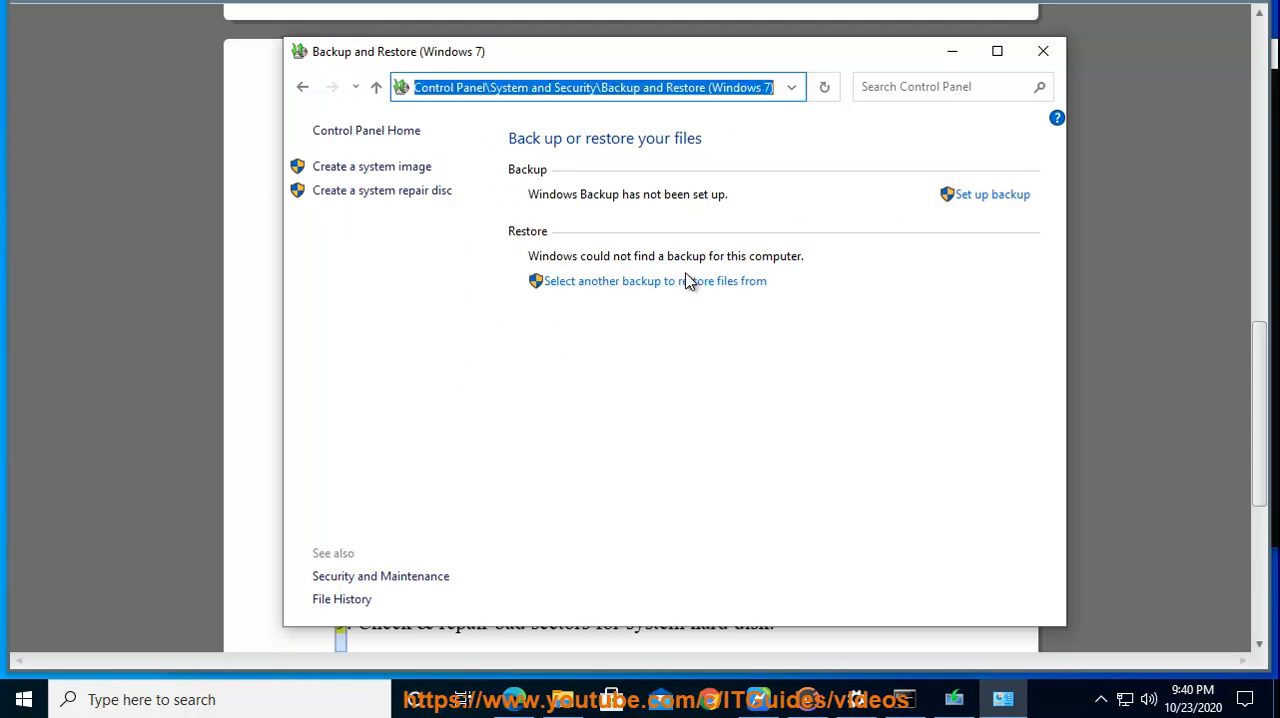